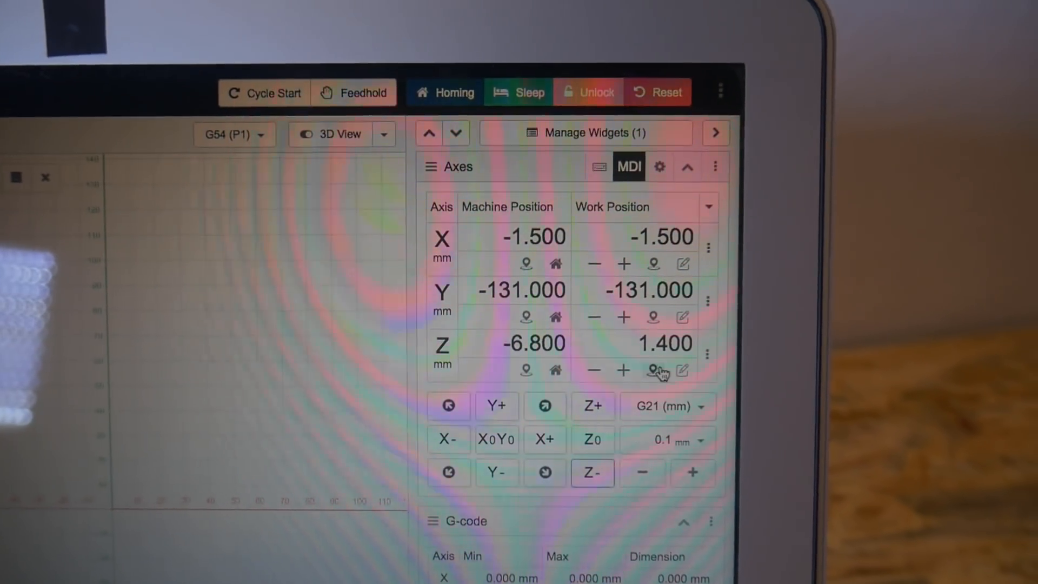
mouse_move(654, 371)
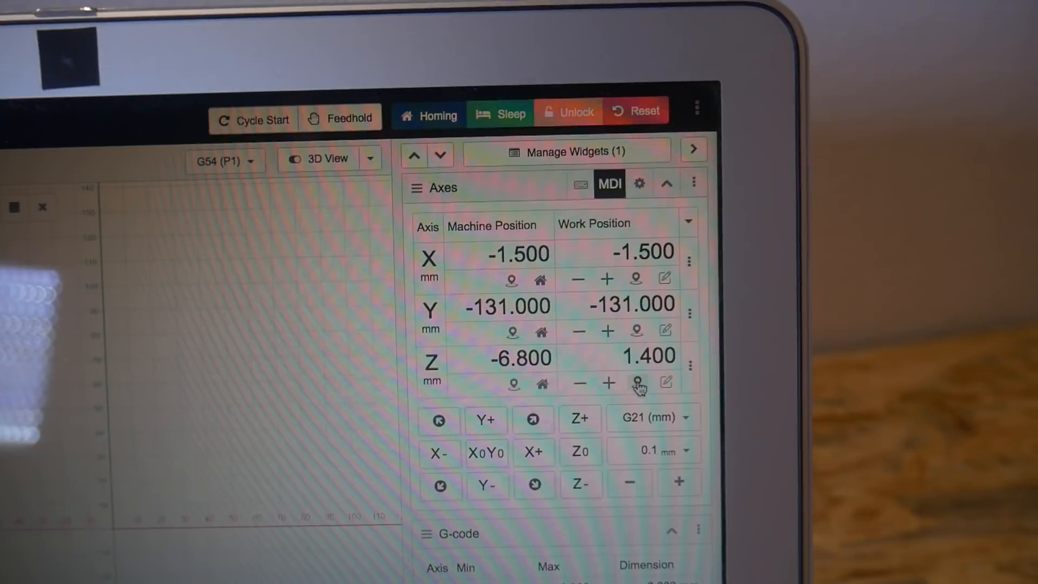
Zero the work position on the Z axis at the current machine position
click(638, 383)
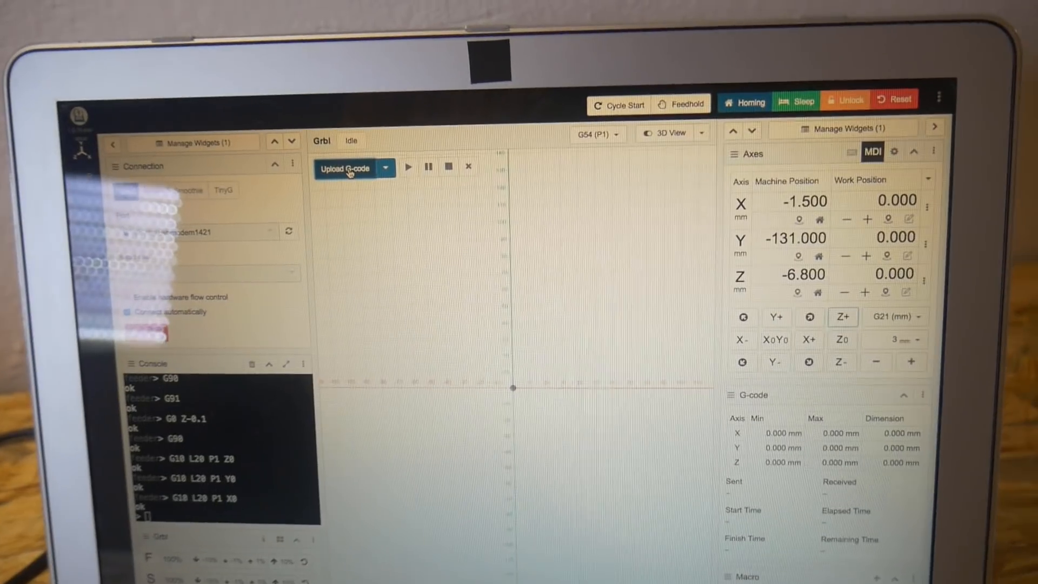
Load the bowltest.nc G-code file into the visualizer via Upload G-code
click(344, 169)
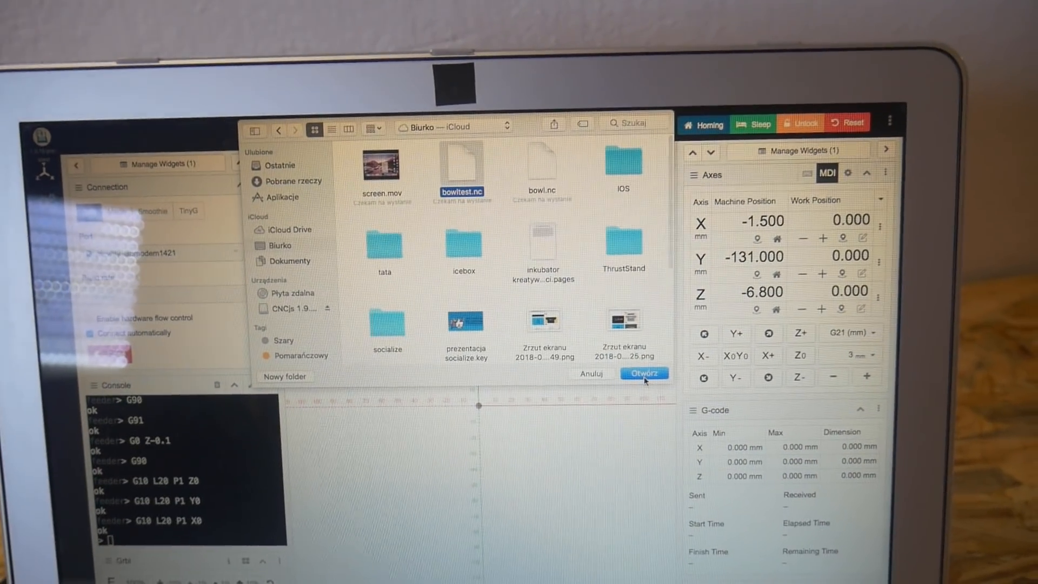
click(642, 374)
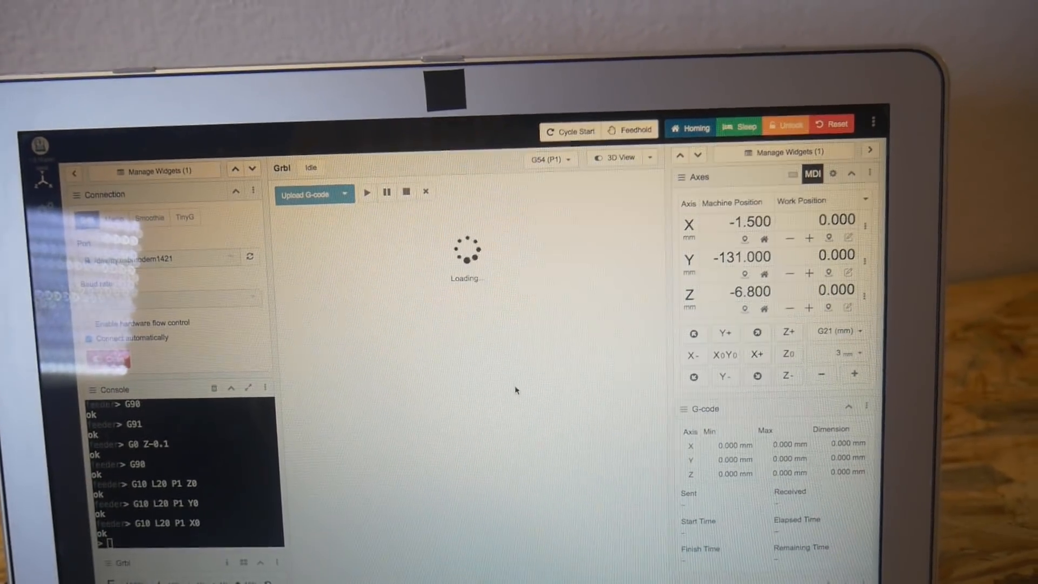